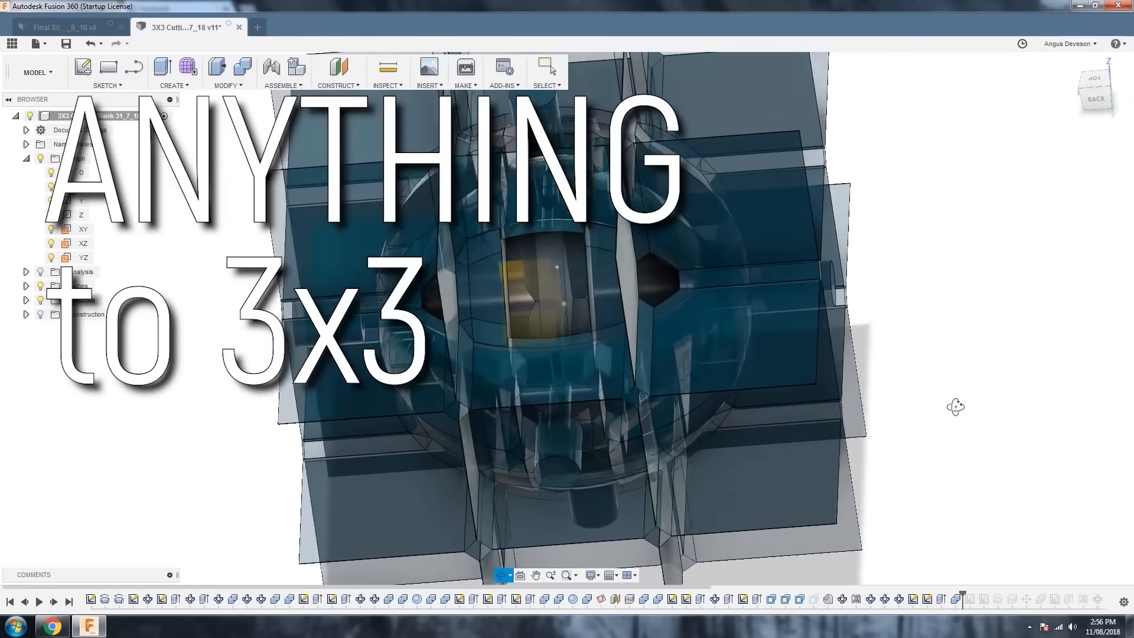
Step: Switch to the sphere 3x3 design tab with the bauble sphere and swirl sketch
left_click(65, 27)
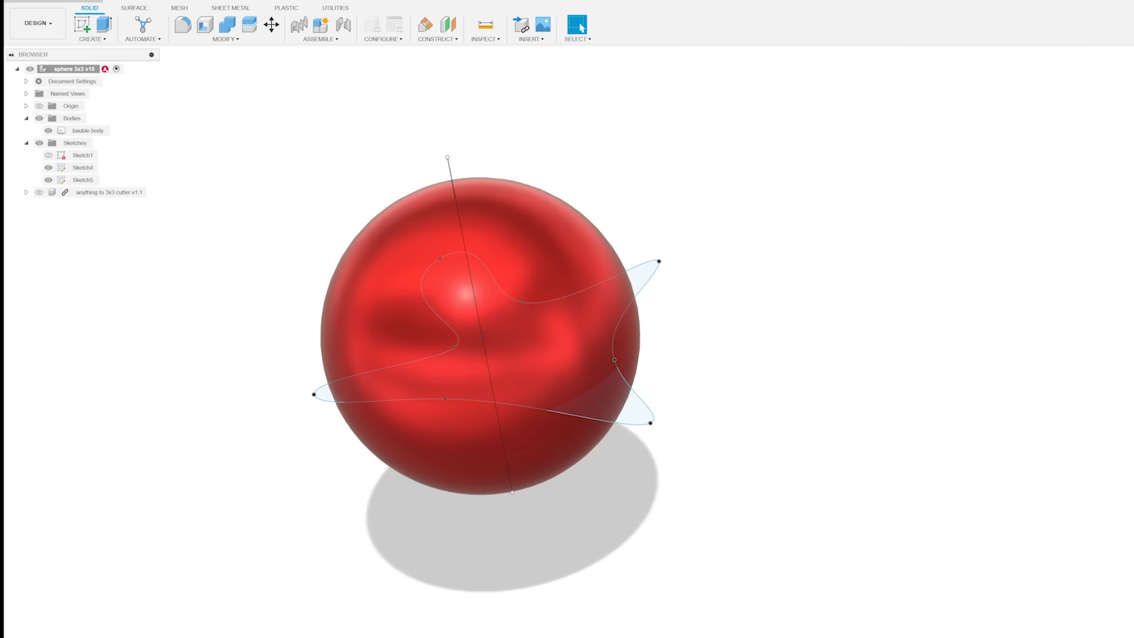
Step: Show the swirl sketch profile behind the twisted surface feature from its context menu
right_click(82, 143)
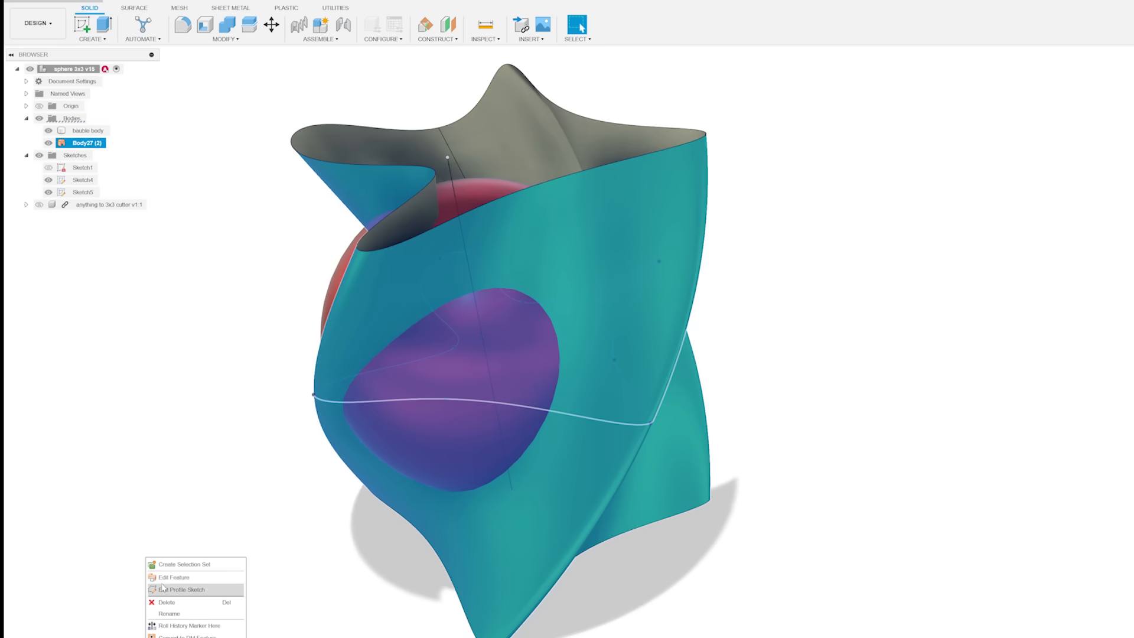
left_click(183, 588)
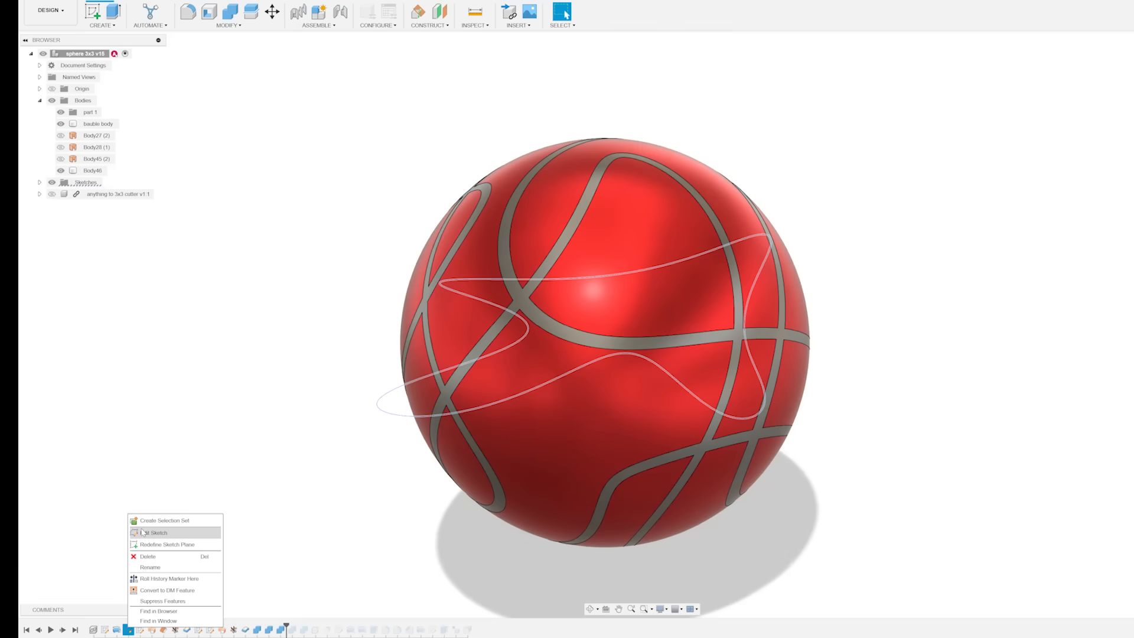
Step: Edit the swirl curve sketch and adjust the spline's shape
left_click(152, 533)
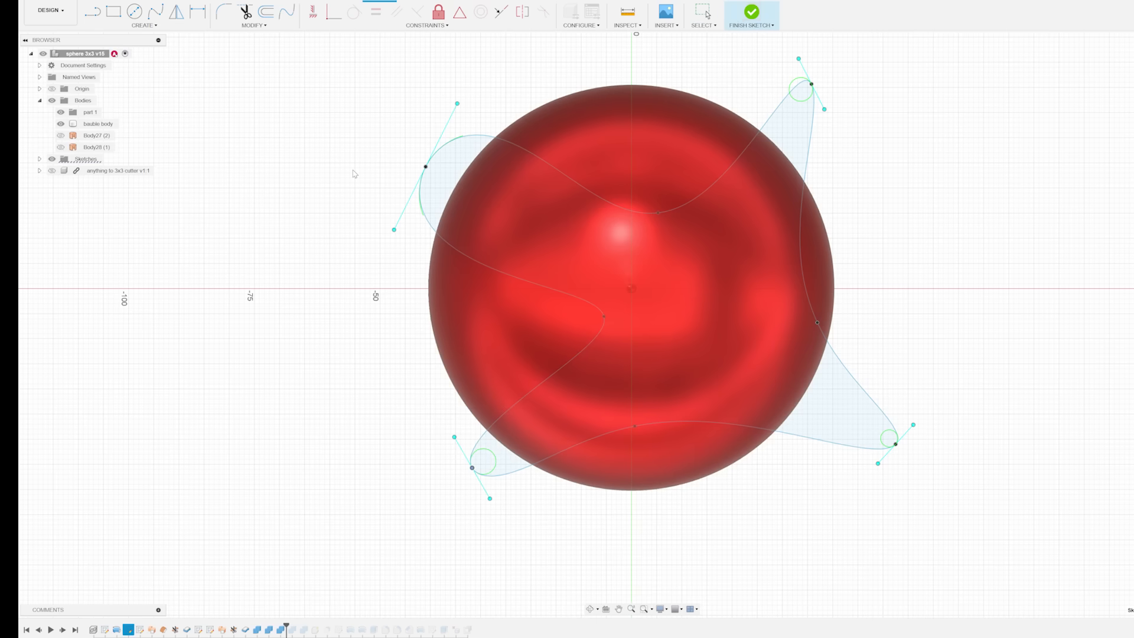
left_click(751, 12)
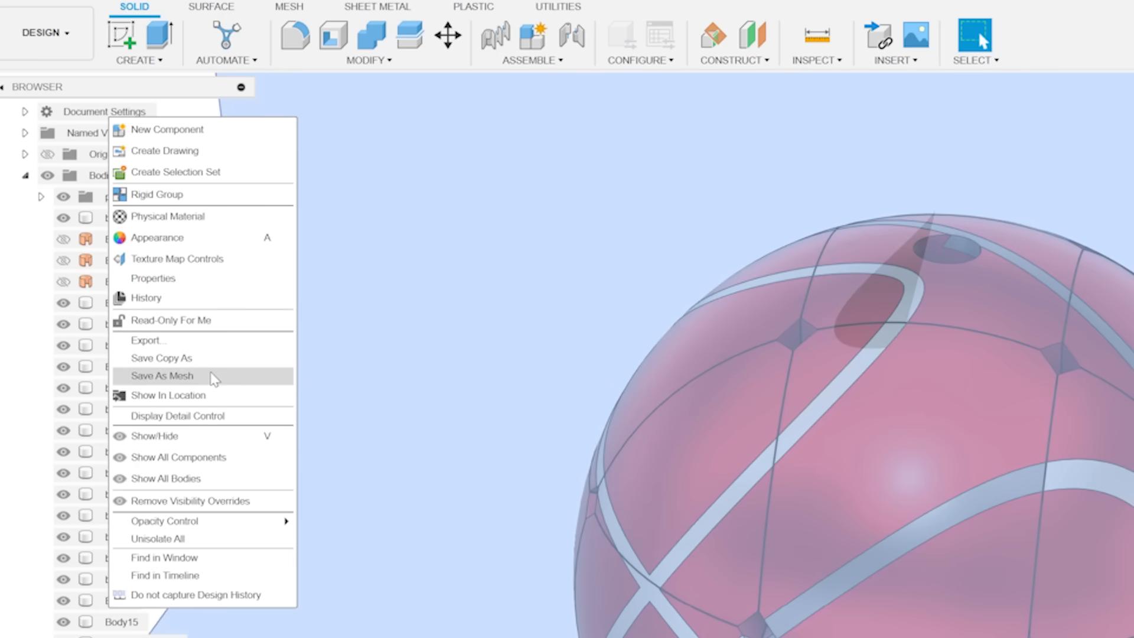
Step: Export the bauble as a mesh and load it into Bambu Studio scaled to millimetres as one multi-part object
left_click(160, 375)
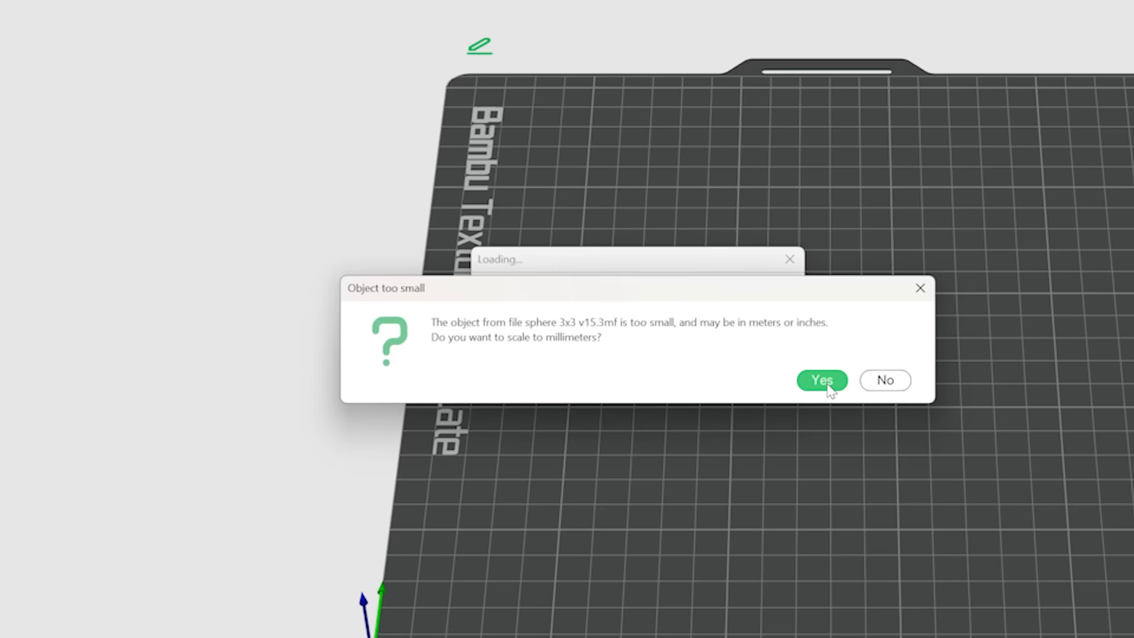
left_click(821, 380)
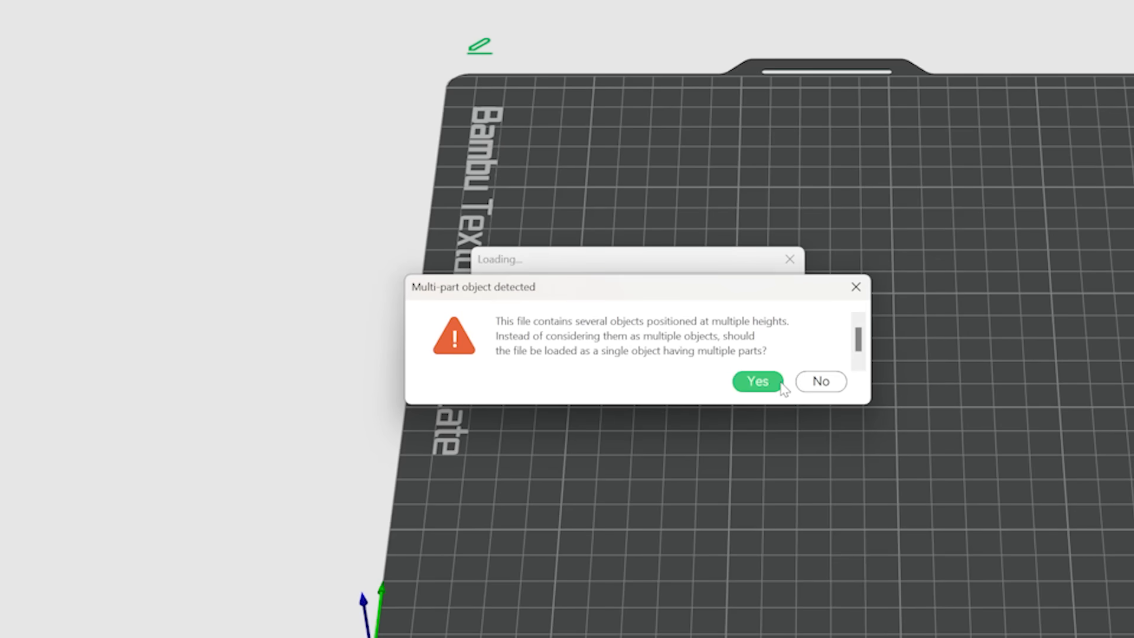
left_click(756, 381)
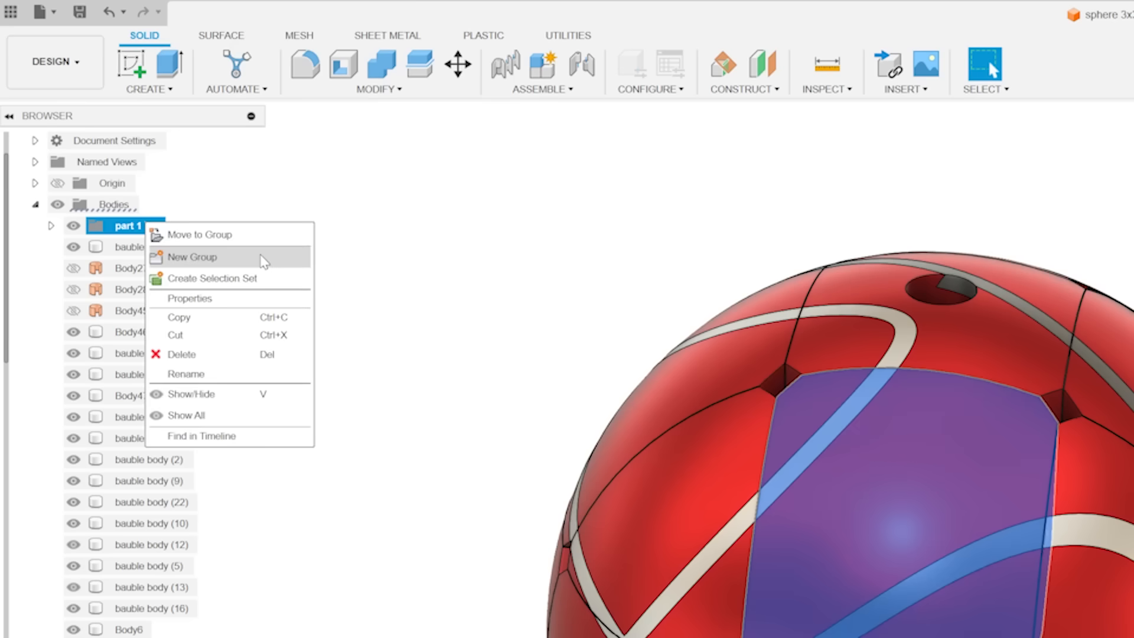
Step: Create a new group for the bauble bodies from the part 1 folder
left_click(191, 256)
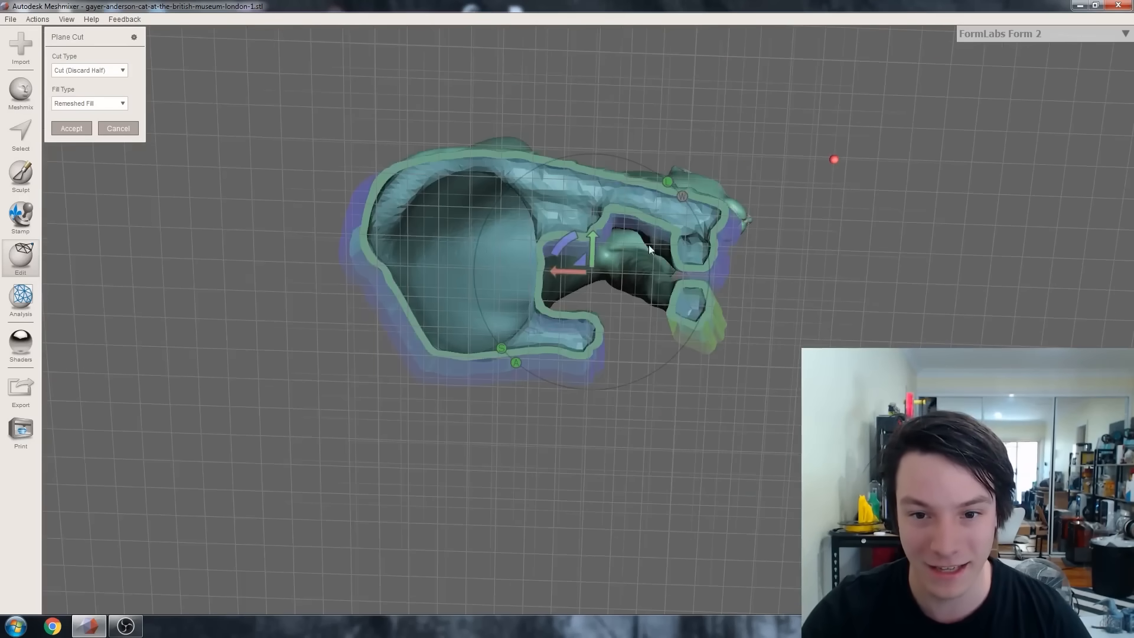
mouse_move(637, 171)
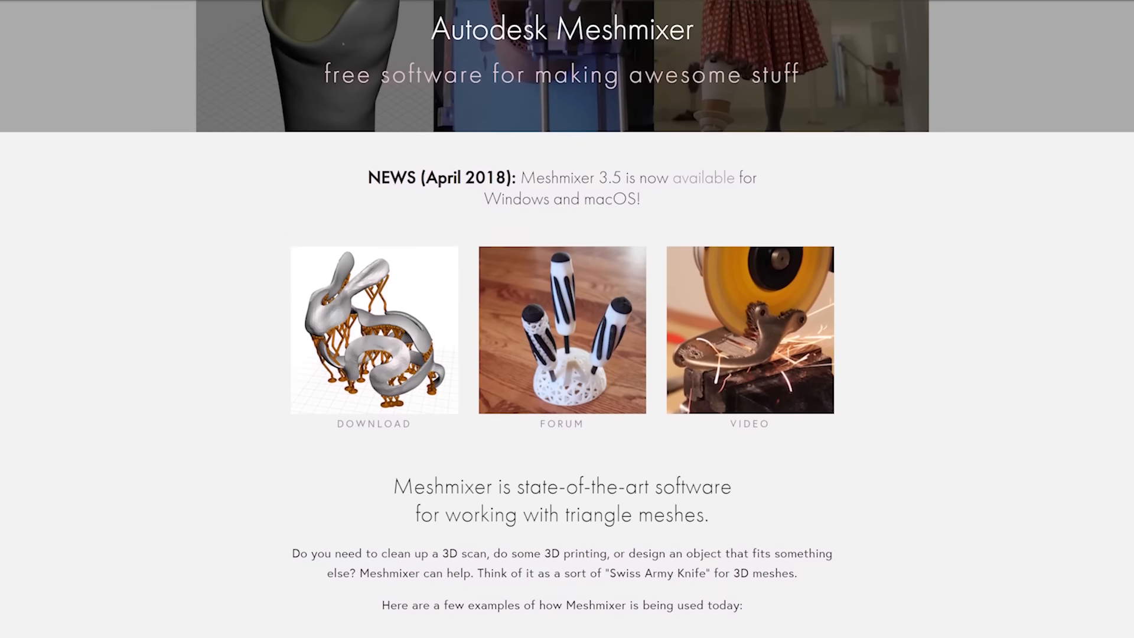
Step: Scroll down the Meshmixer site to the Release History with version 3.5 latest
scroll("down", 3)
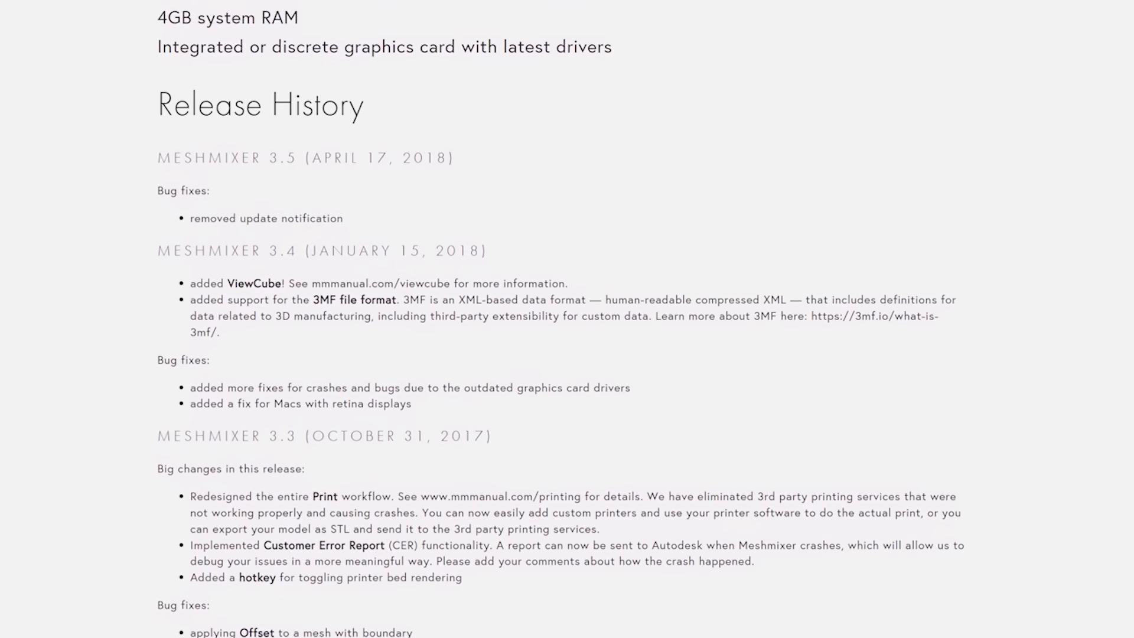
scroll("down", 3)
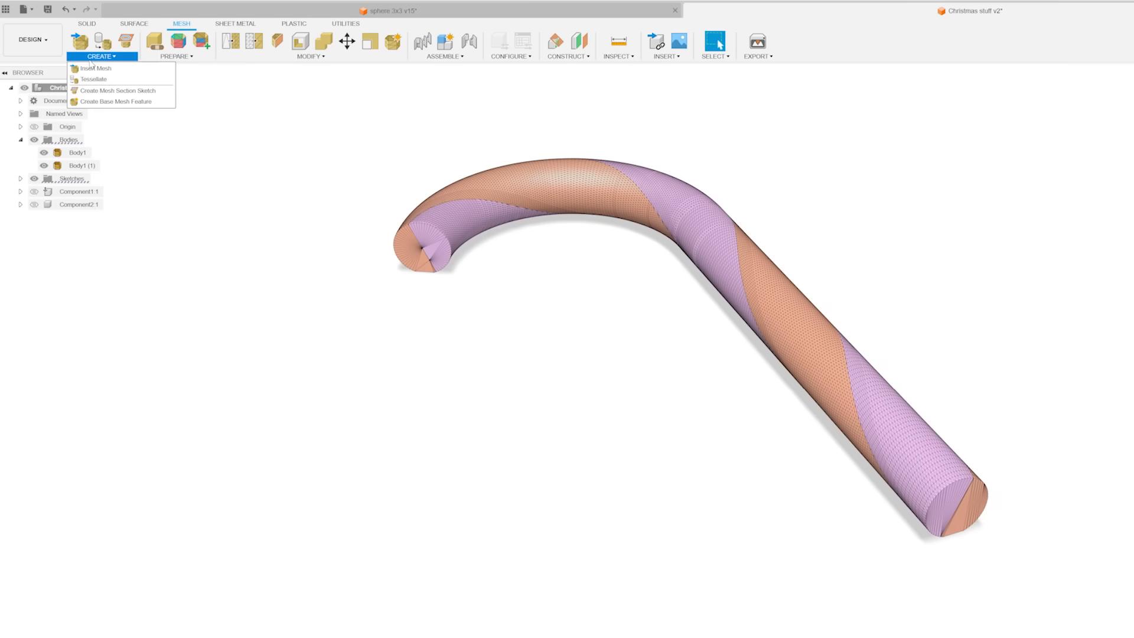
Step: Start the Repair tool from the Mesh Prepare menu on the candy cane mesh
left_click(176, 57)
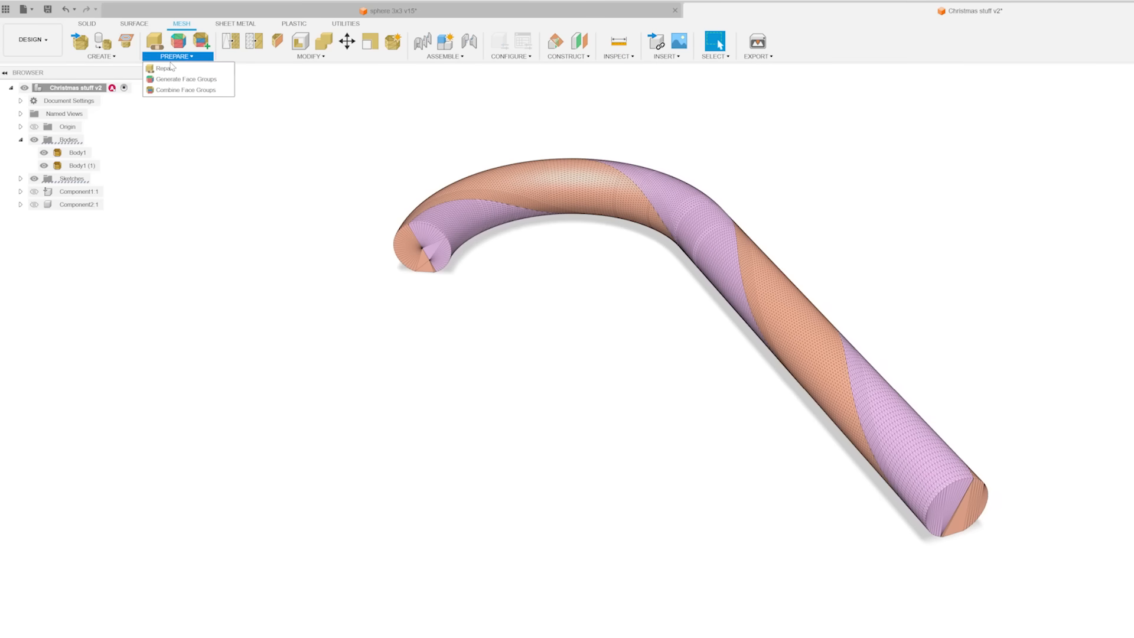
left_click(310, 57)
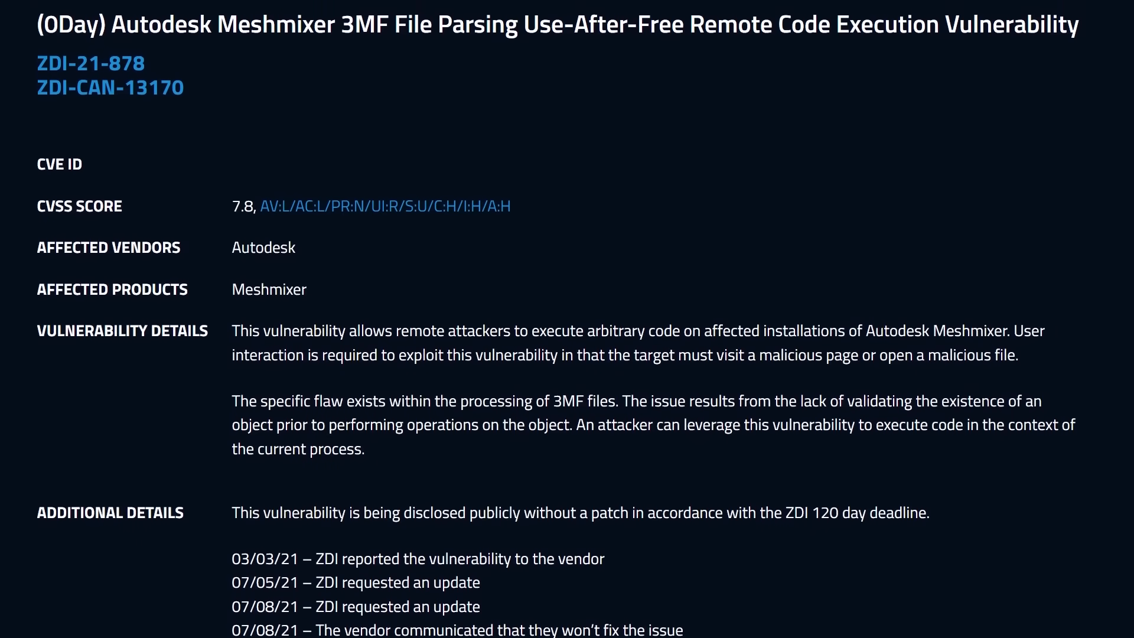
scroll("down", 3)
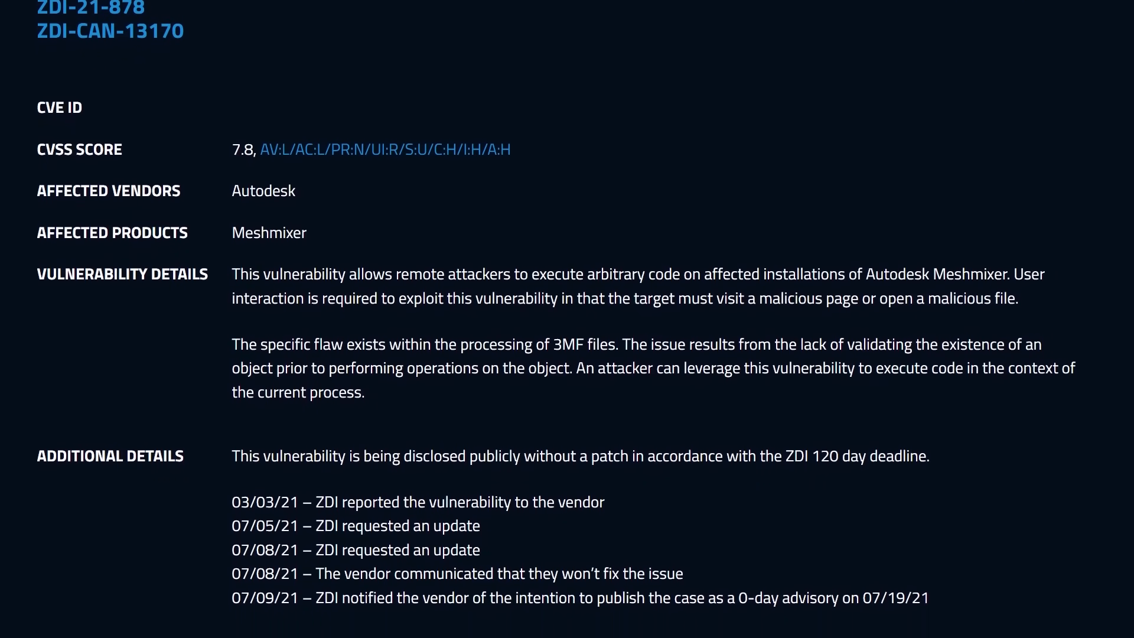
scroll("down", 3)
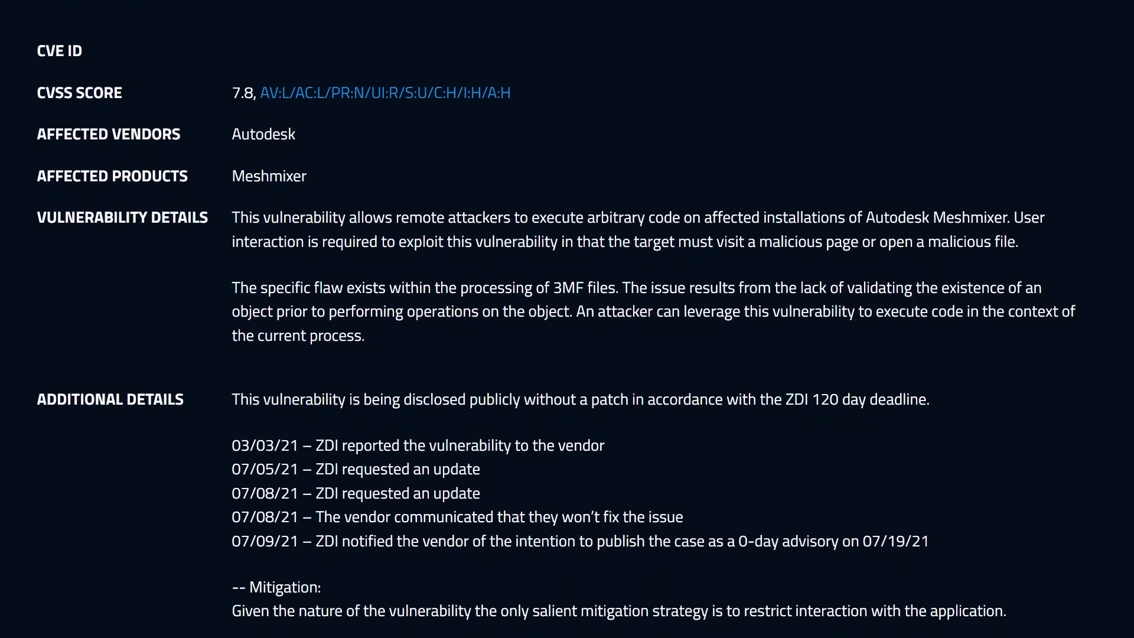
scroll("down", 3)
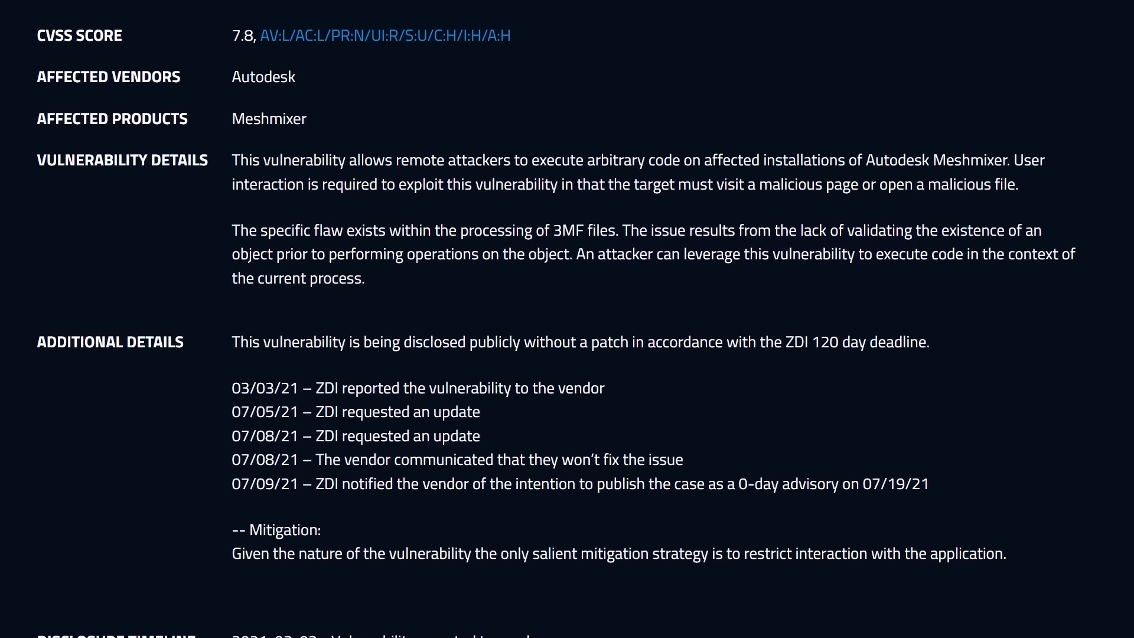
scroll("down", 3)
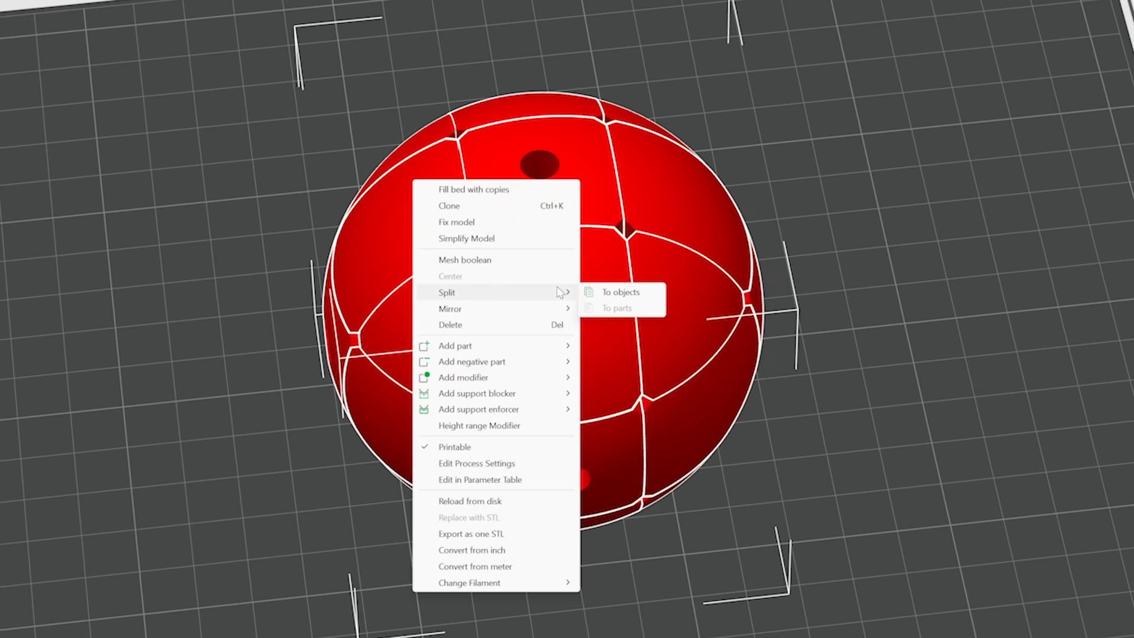
Step: Split the bauble to objects and assign Body8_2 and Body8_3 to filament 2
left_click(618, 293)
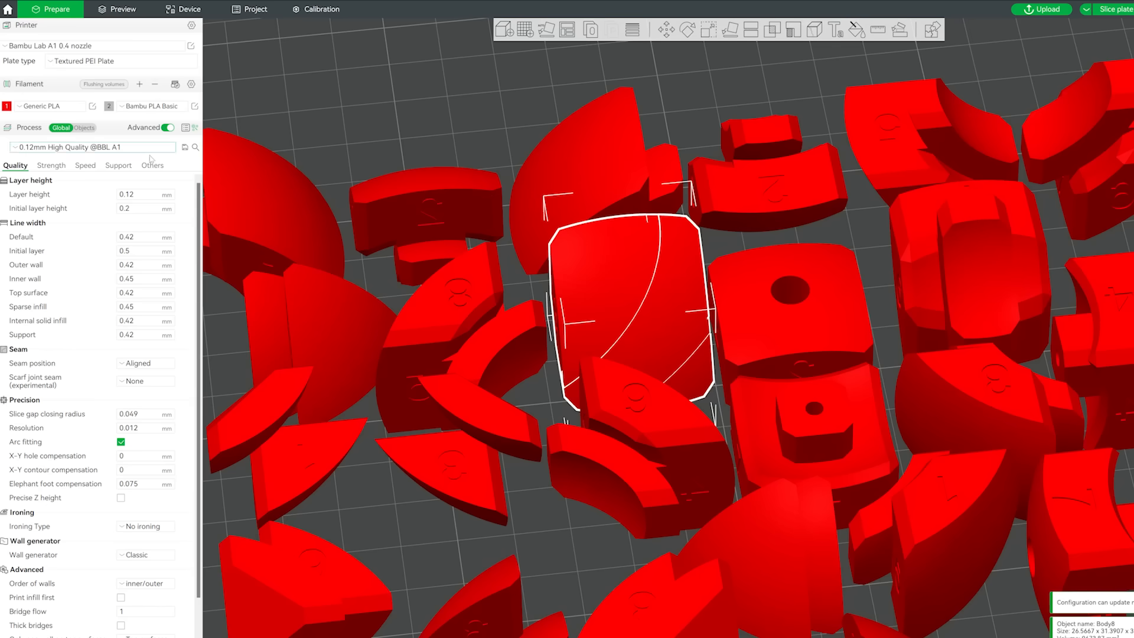
left_click(84, 127)
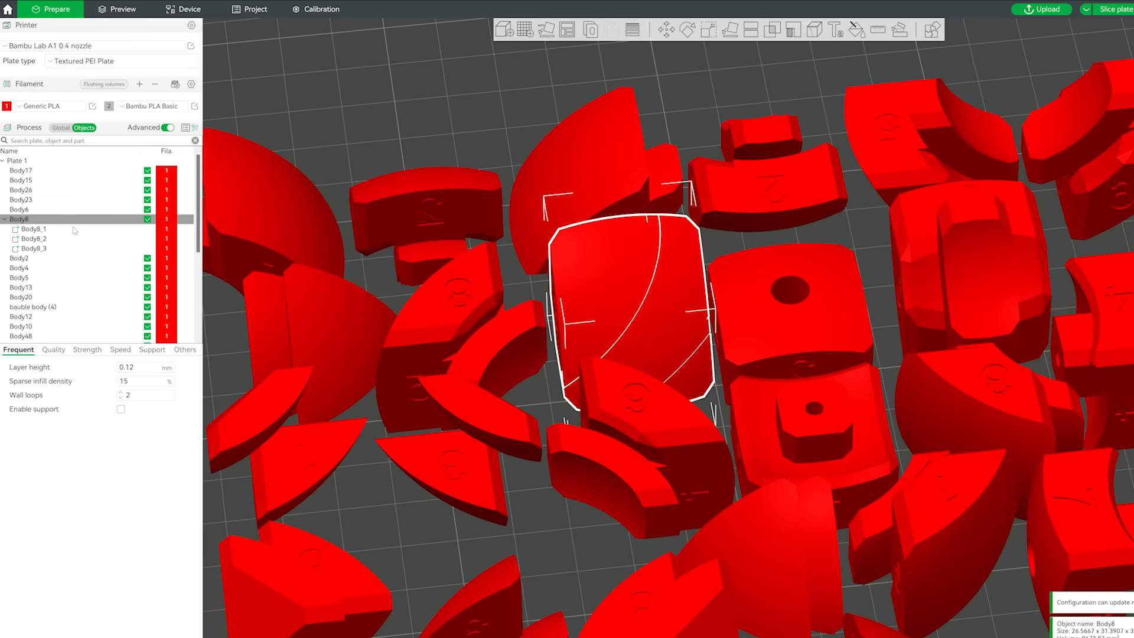
left_click(34, 228)
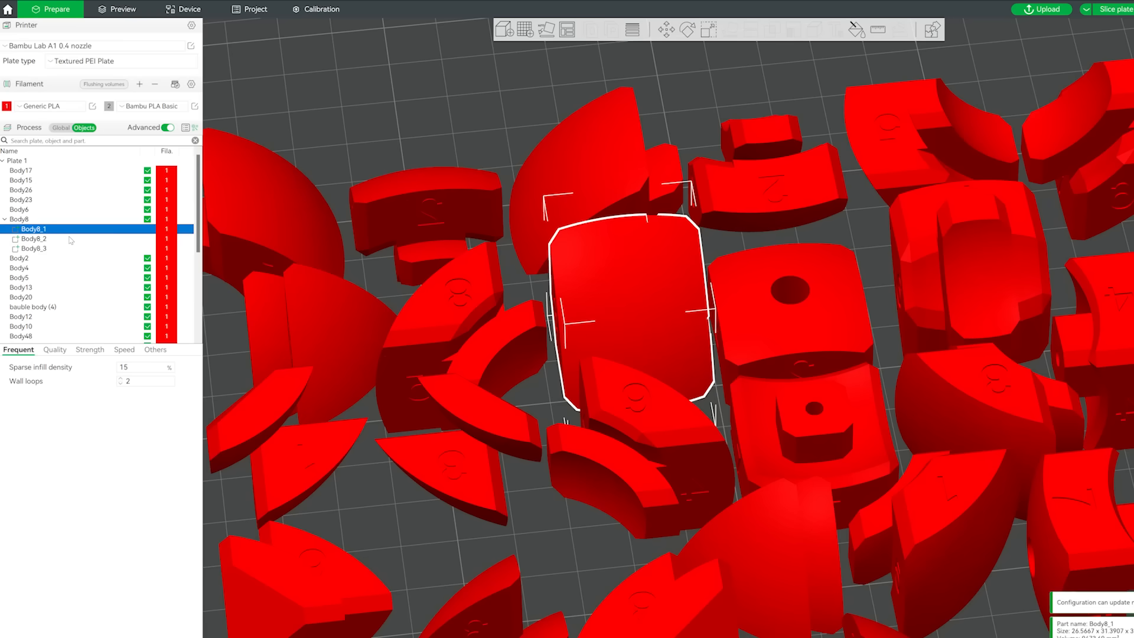
left_click(33, 239)
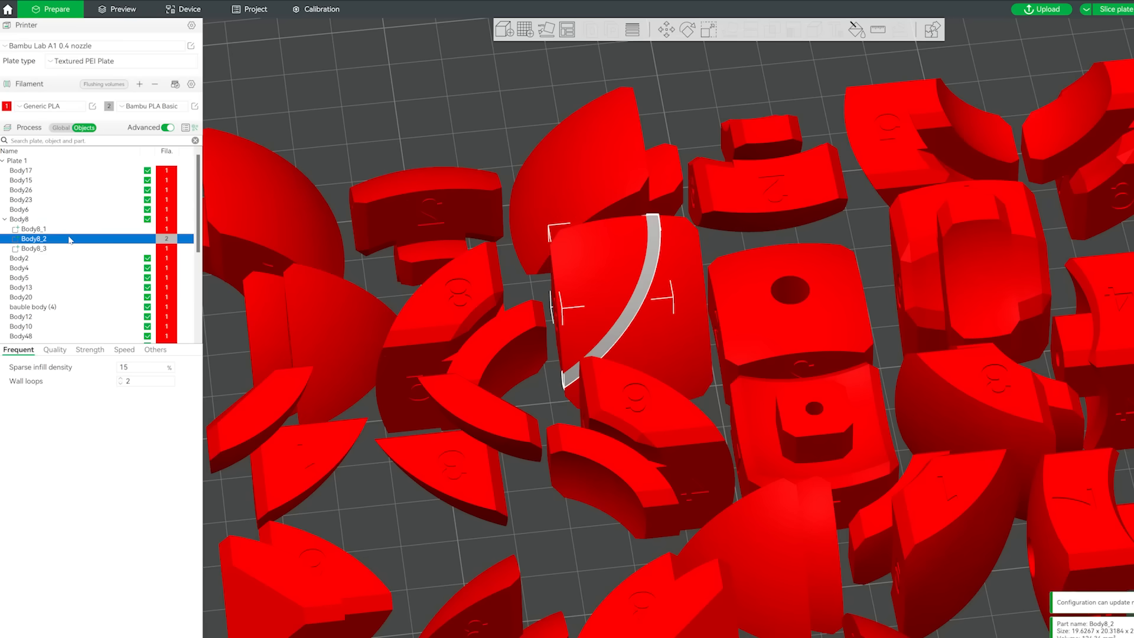
left_click(32, 248)
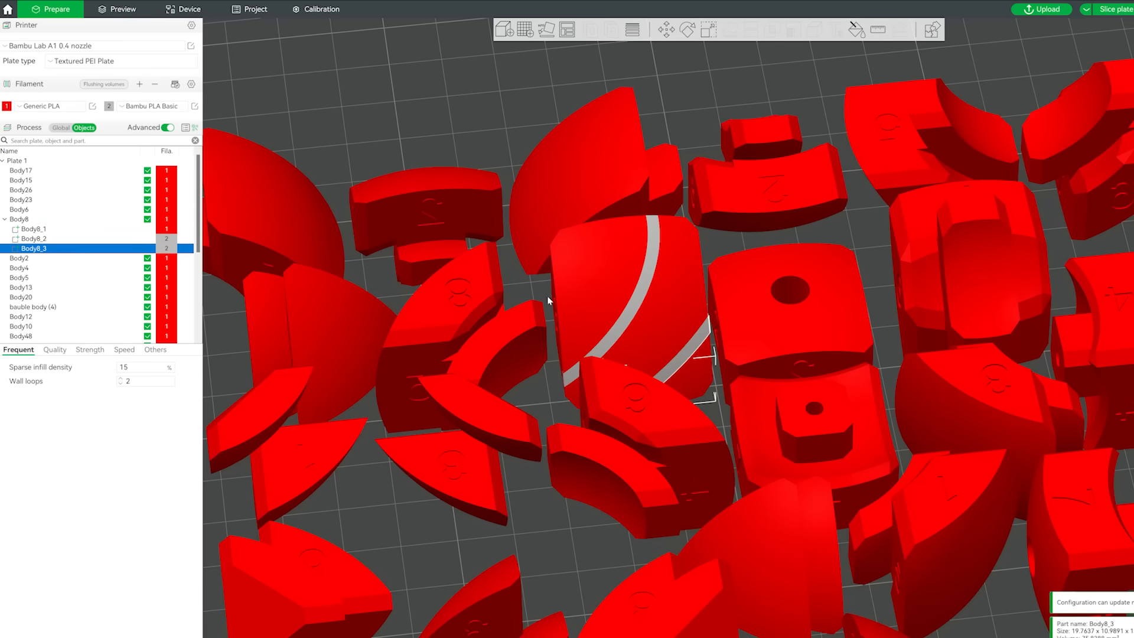
Step: Select Body17_1 and export it as an OBJ with per-vertex colour
right_click(20, 209)
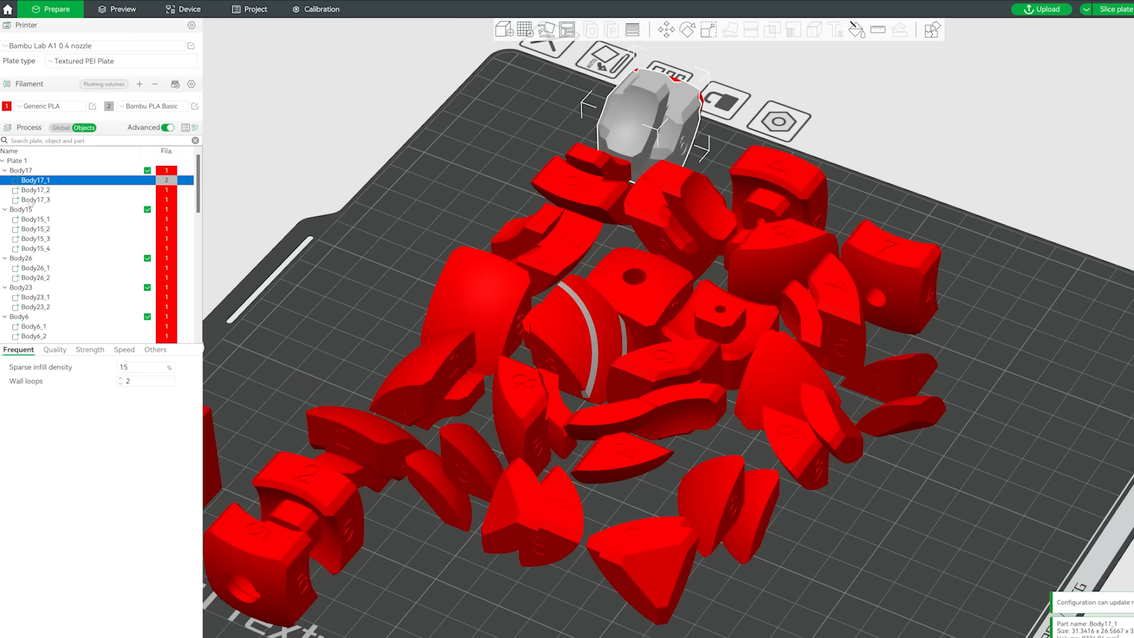
left_click(33, 268)
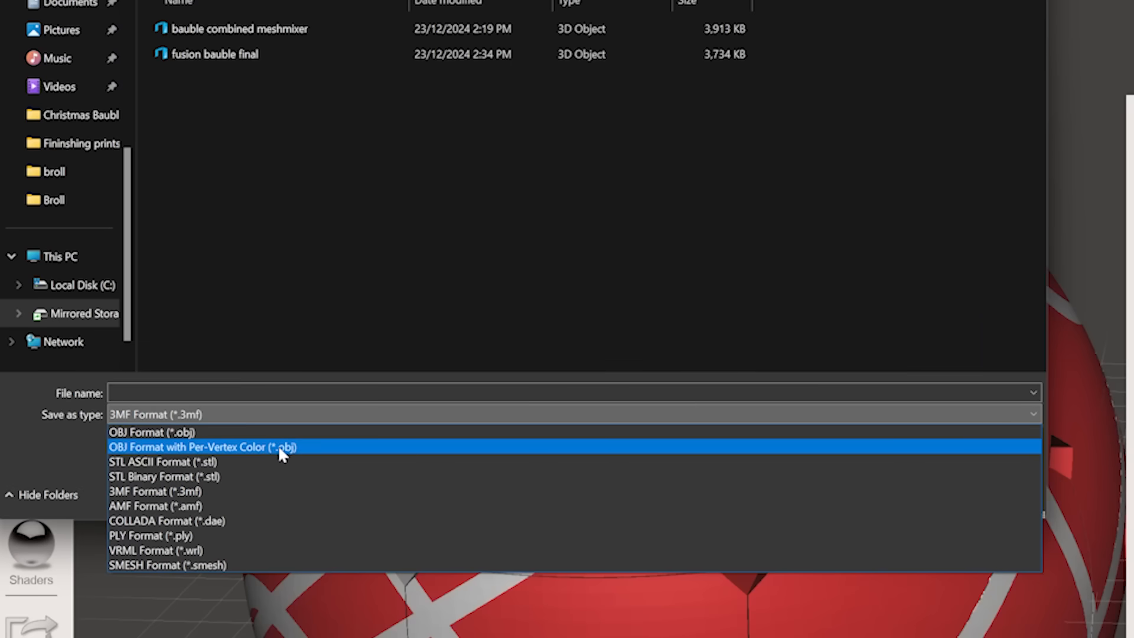
left_click(202, 447)
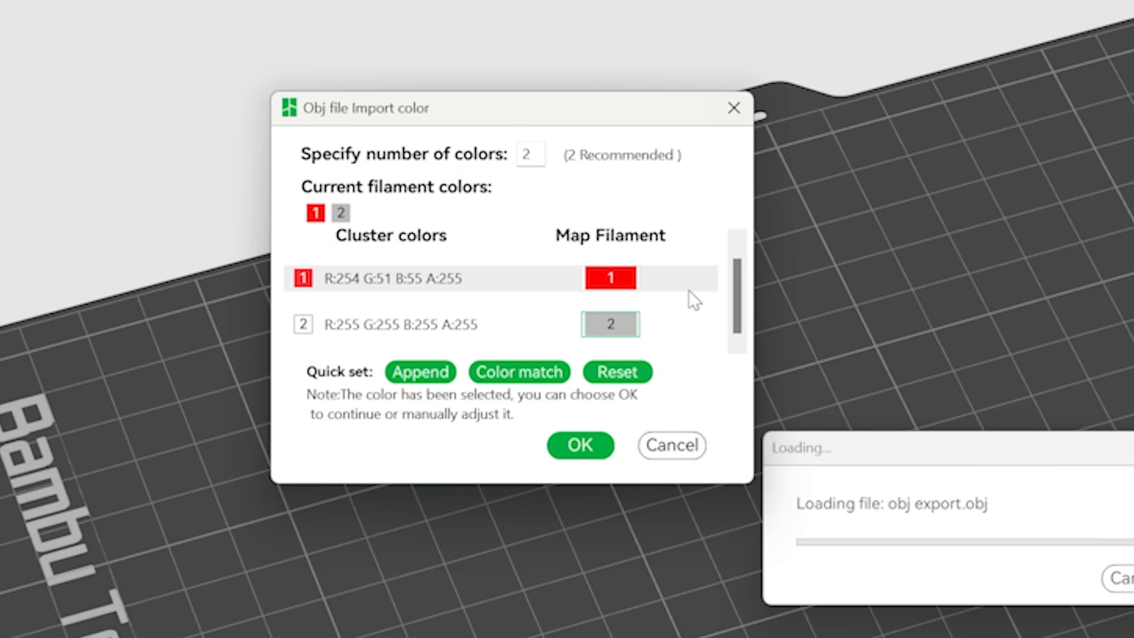
Step: Accept the two-colour filament mapping for the imported OBJ bauble
left_click(579, 446)
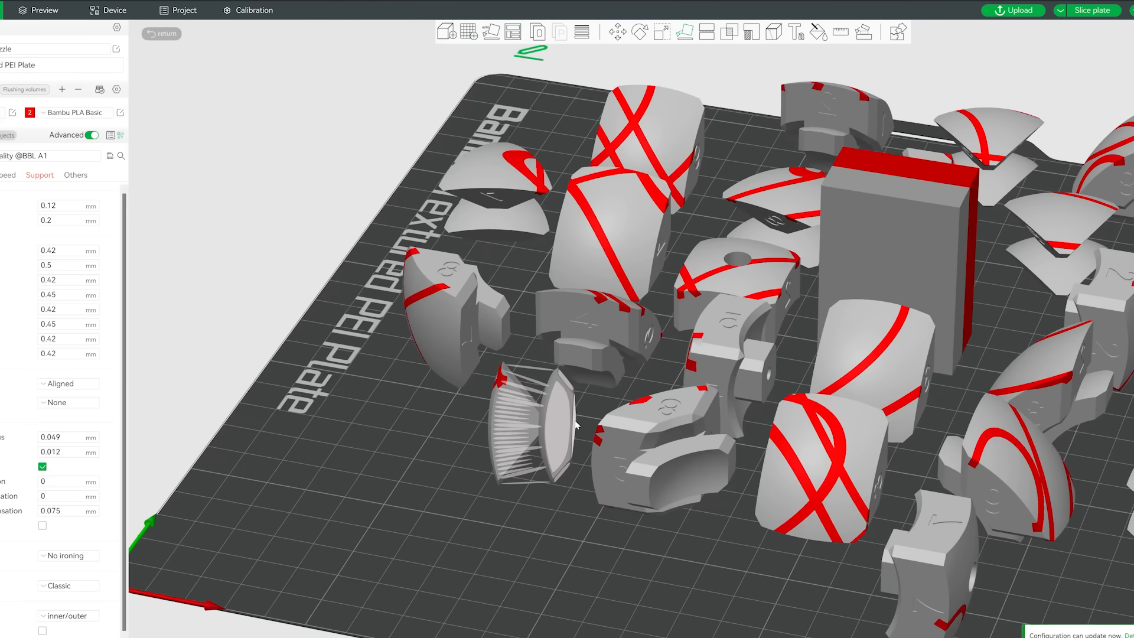
Step: Slice the plate of two-colour bauble parts with supports, yielding a 23h 29m estimate
left_click_drag(535, 427, 579, 333)
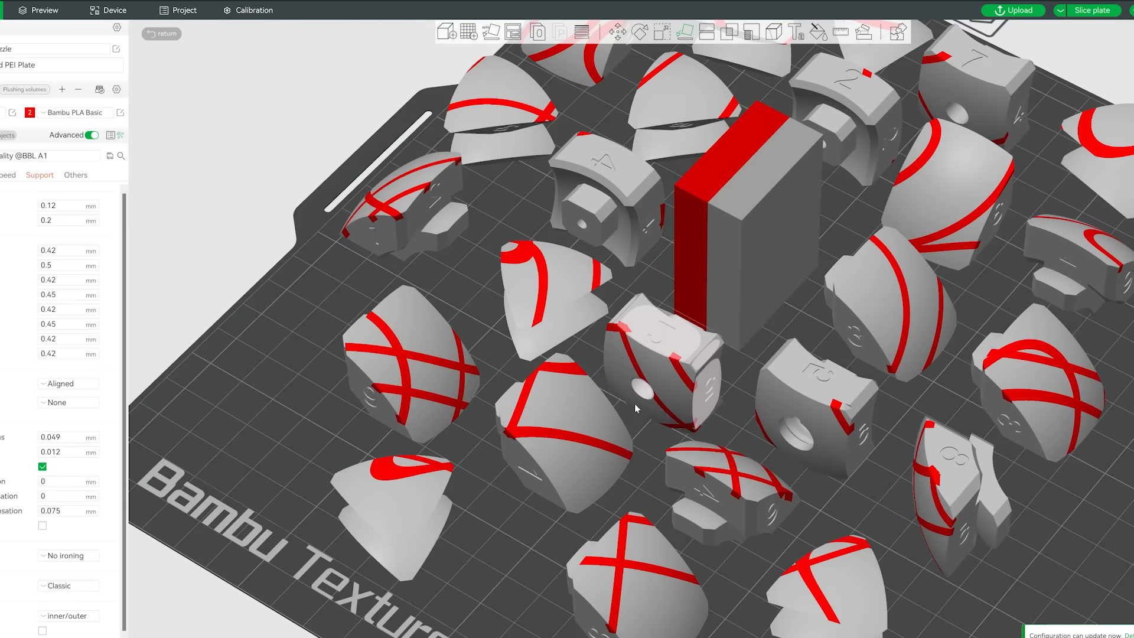
left_click(1091, 11)
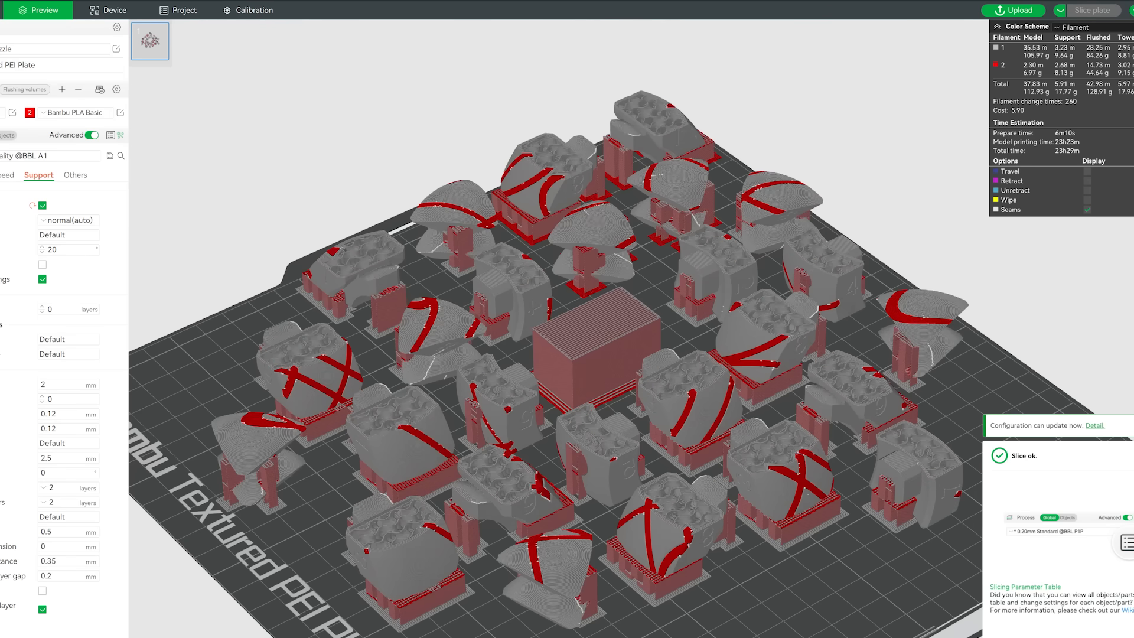